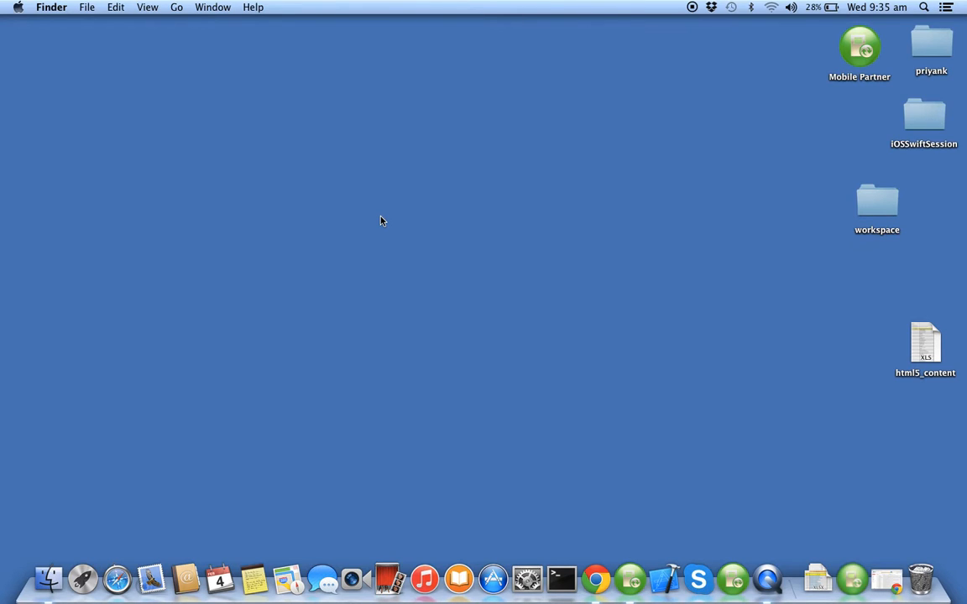
Create the 16.sqlitedemo folder under IOSSwiftSession and locate the Project2 project files.
double_click(925, 117)
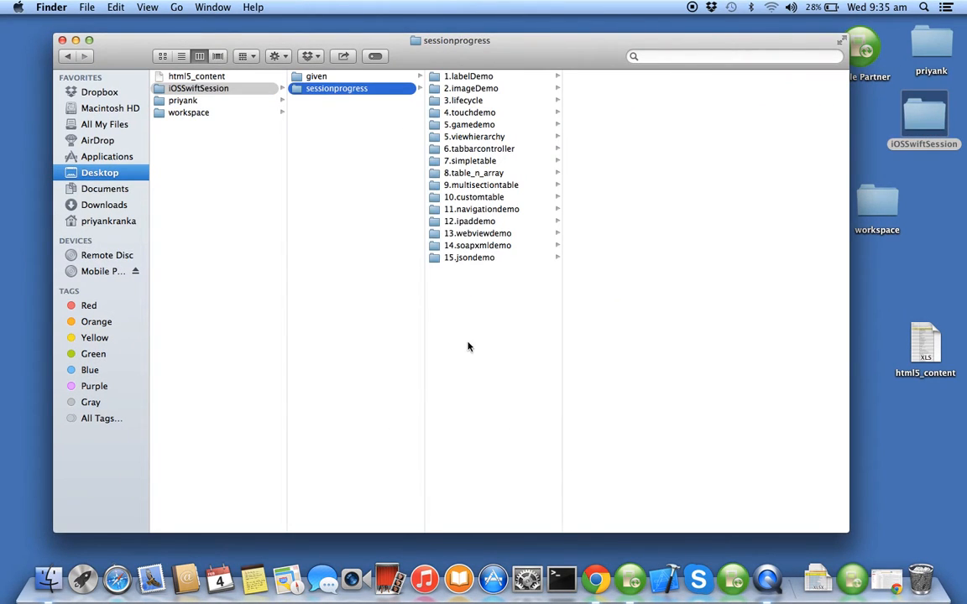
text(16.sqlitedemo)
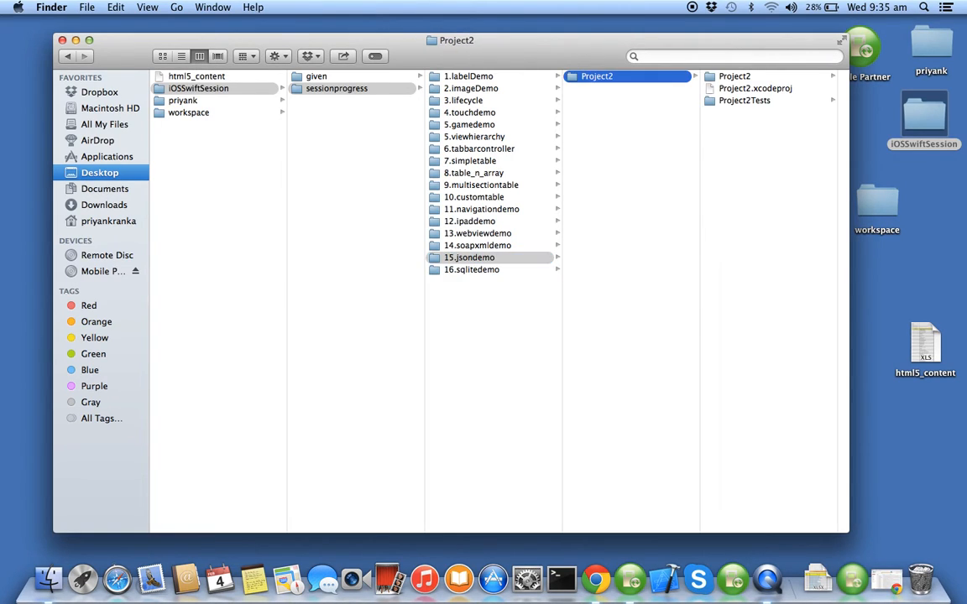
click(473, 268)
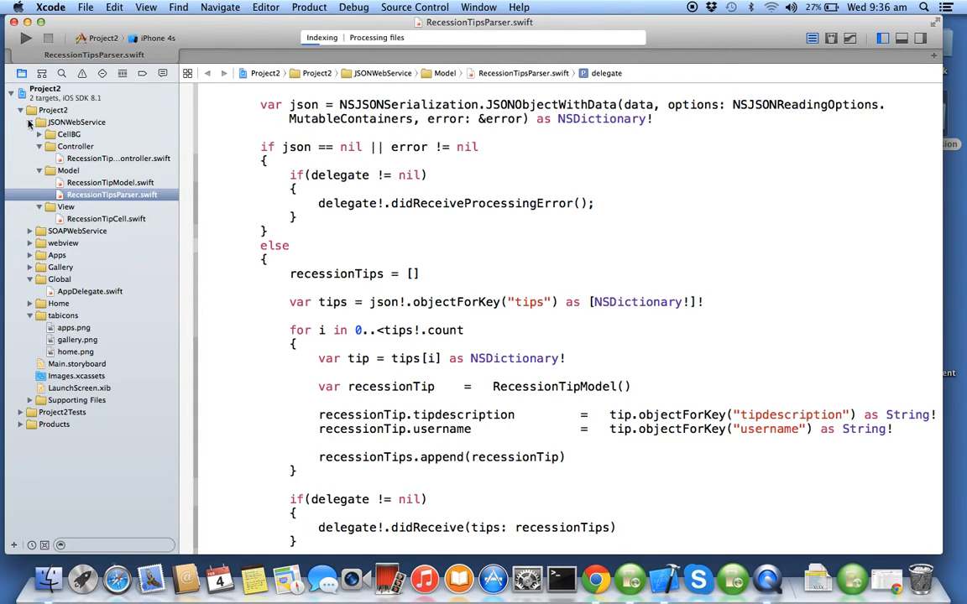
Collapse the JSONWebService group and select the Project2 root in the navigator.
click(30, 120)
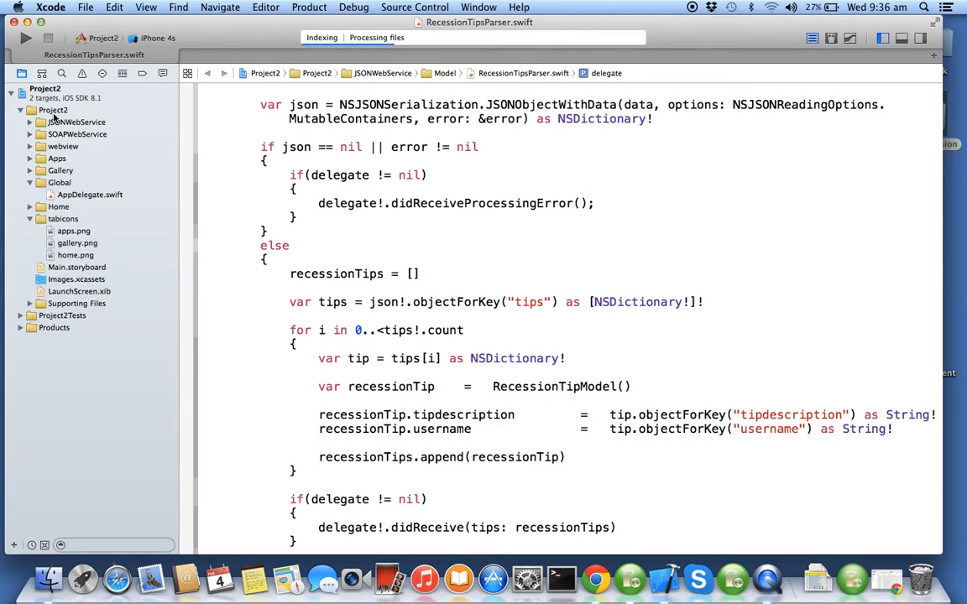
click(54, 111)
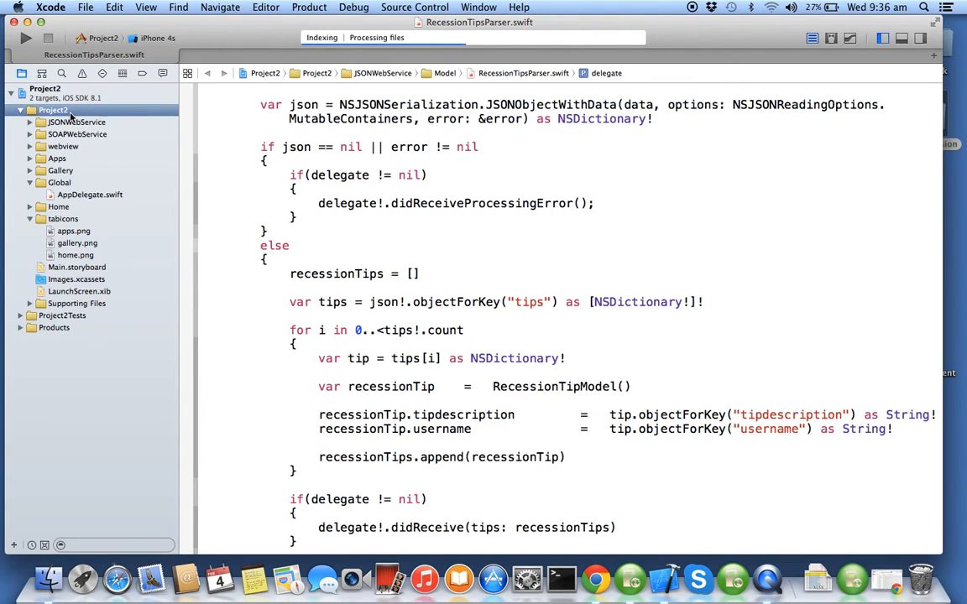
Add the SQLite folder to Project2 as a group with Copy items and Create groups enabled.
right_click(54, 111)
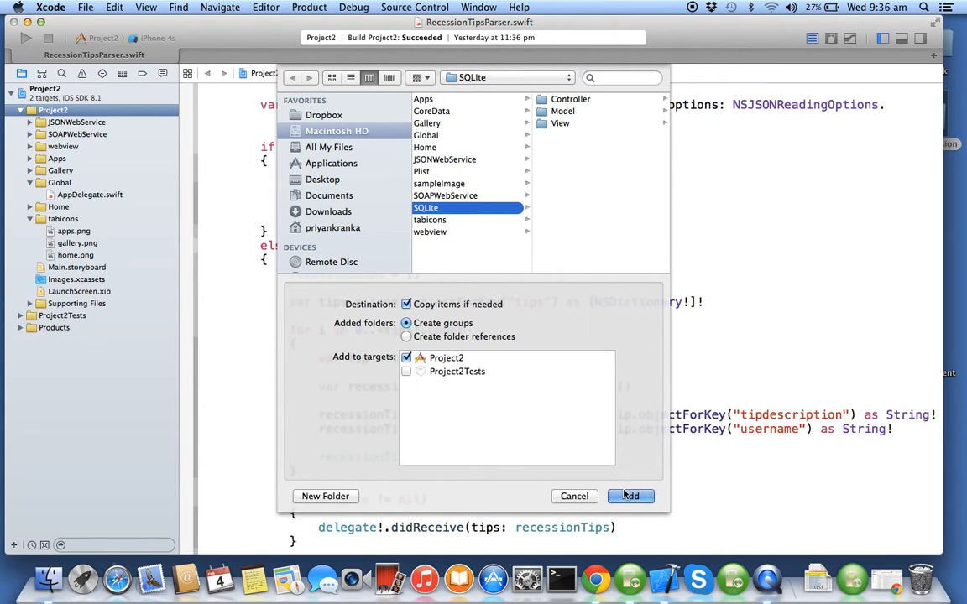
click(631, 497)
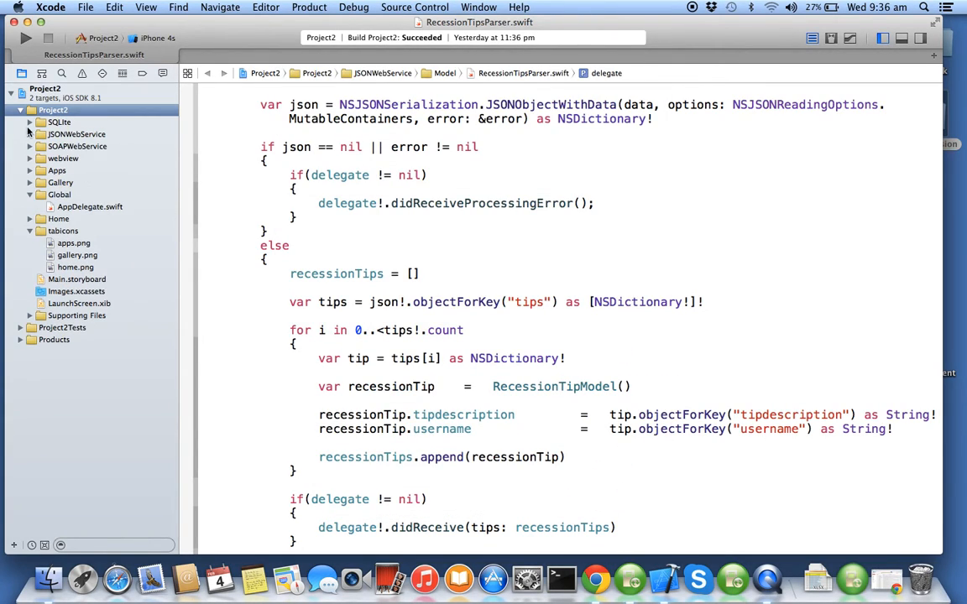
Expand SQLite > Model and open SQLiteDataBase.swift in the editor.
click(30, 121)
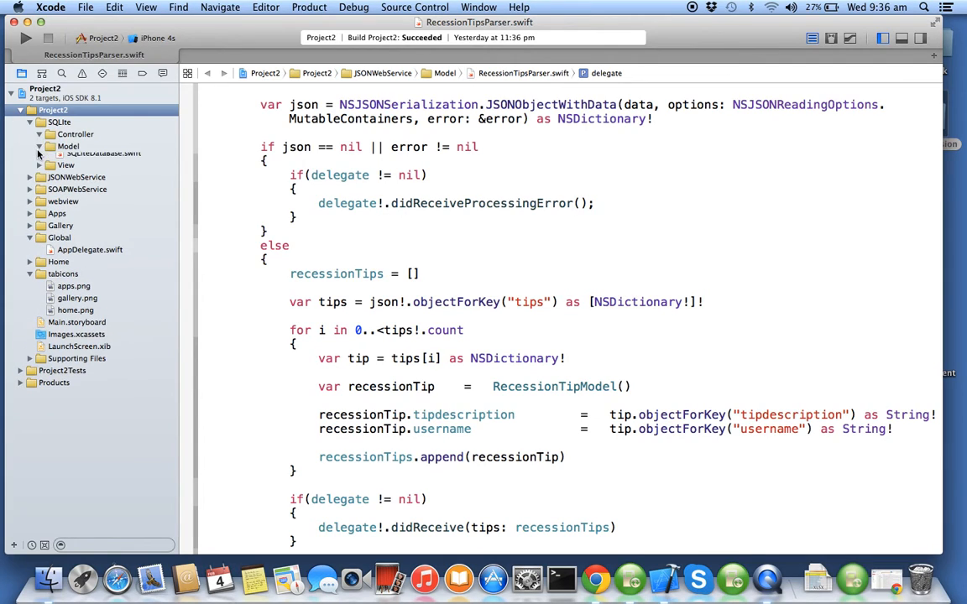
click(40, 146)
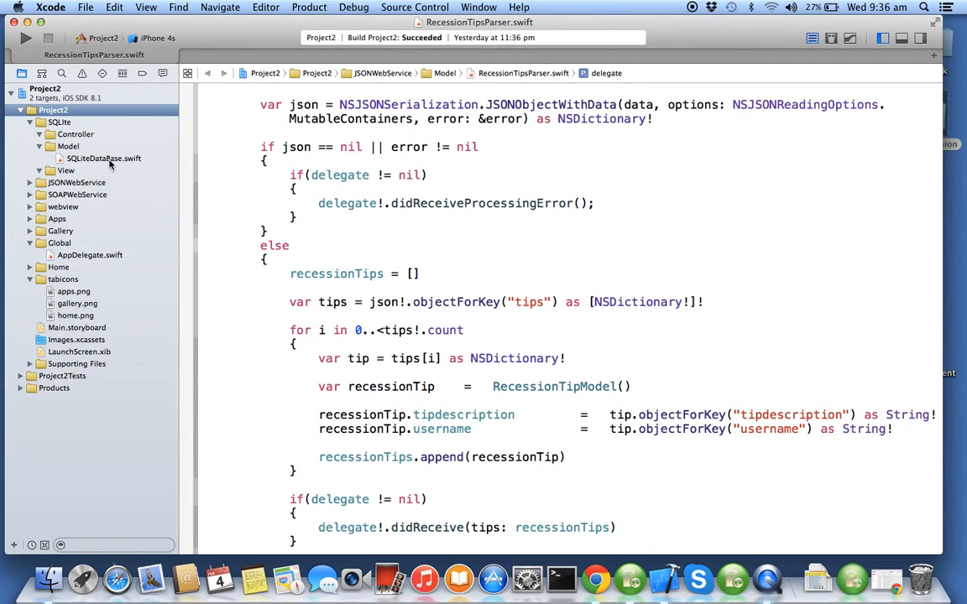
click(104, 158)
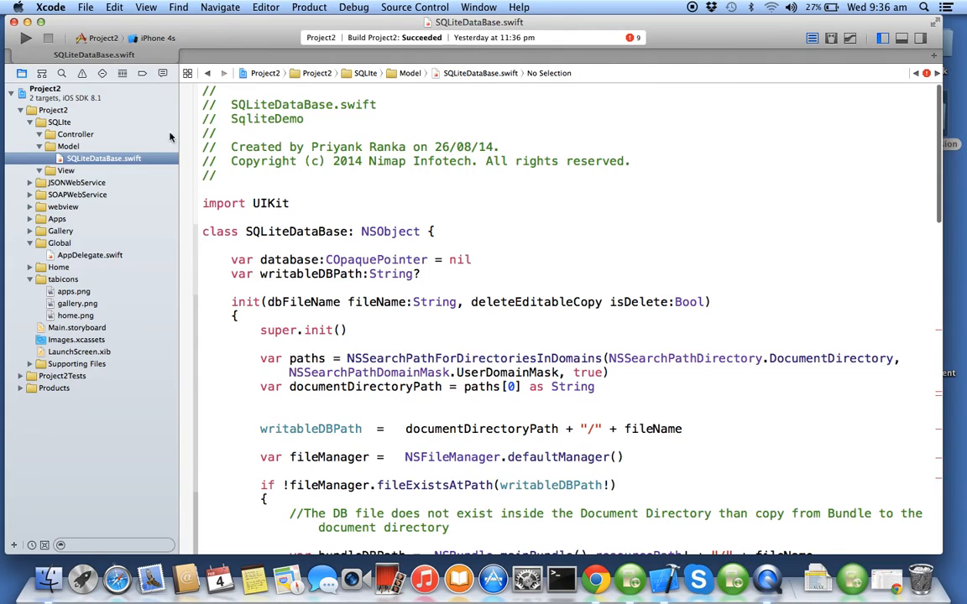